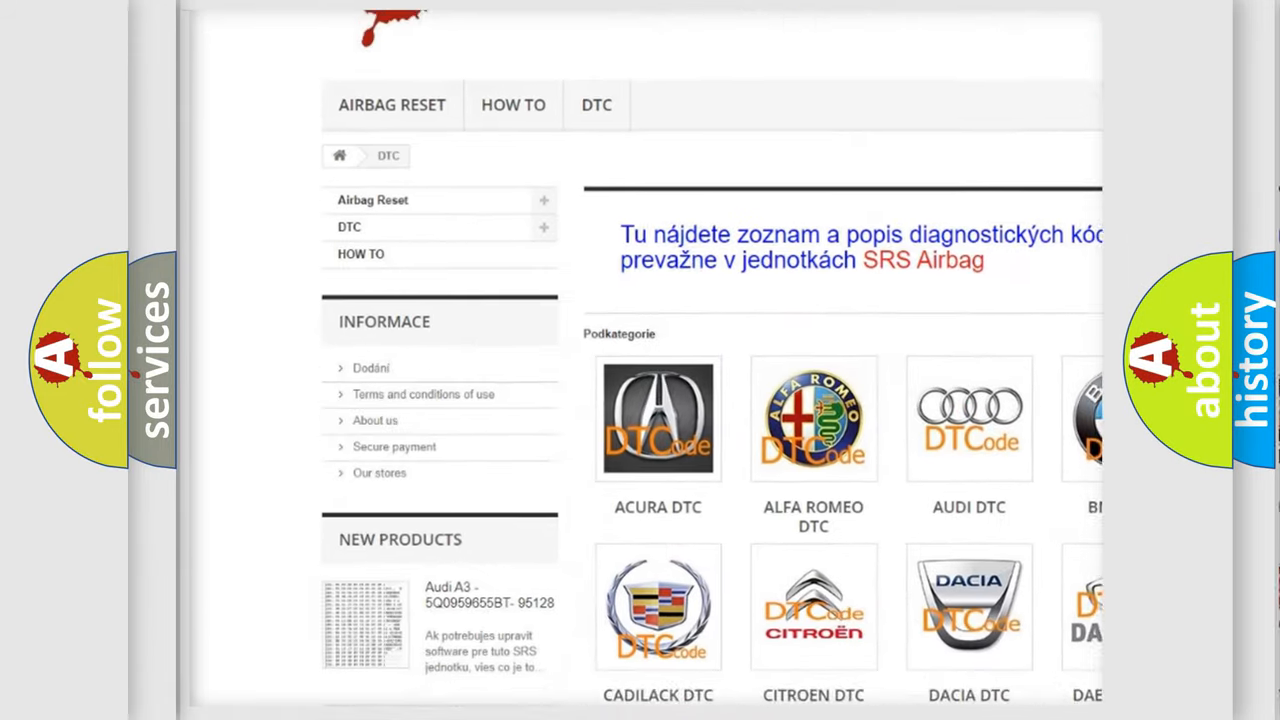
Step: Reveal the Cause list for P0442, from EVAP valve resistance checks to replacing the ECM
scroll(down, 3)
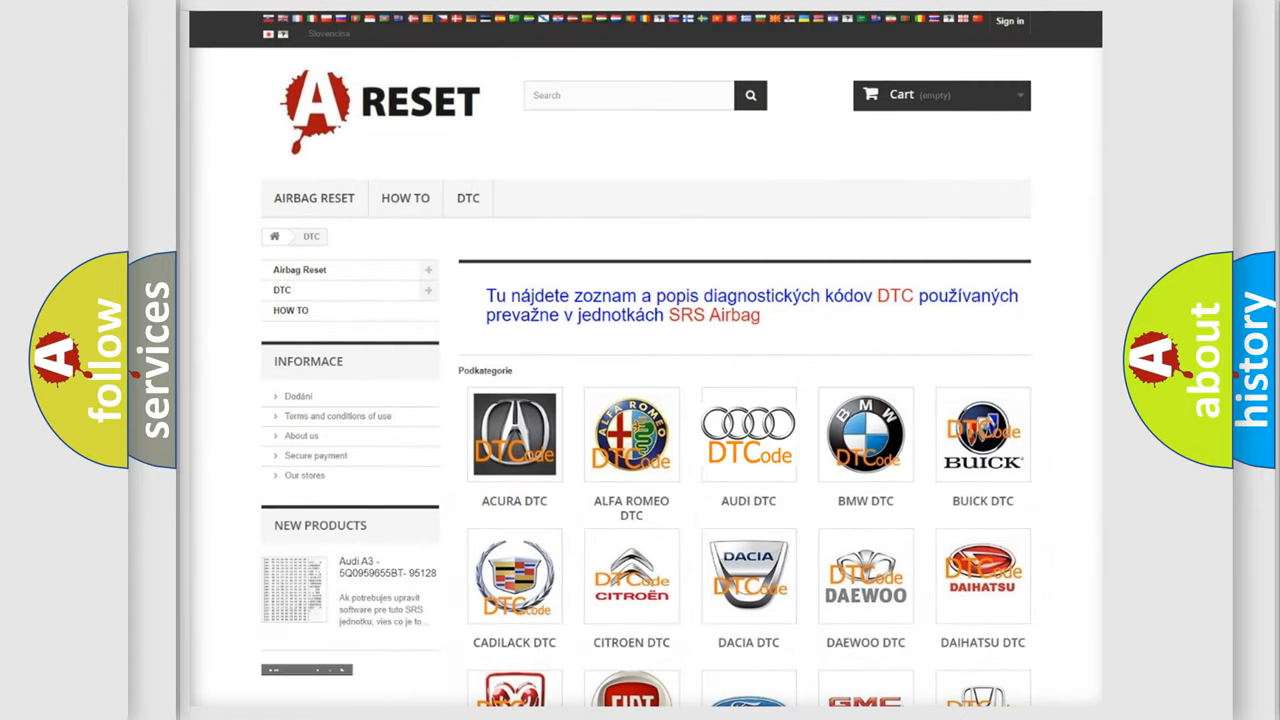
click(748, 434)
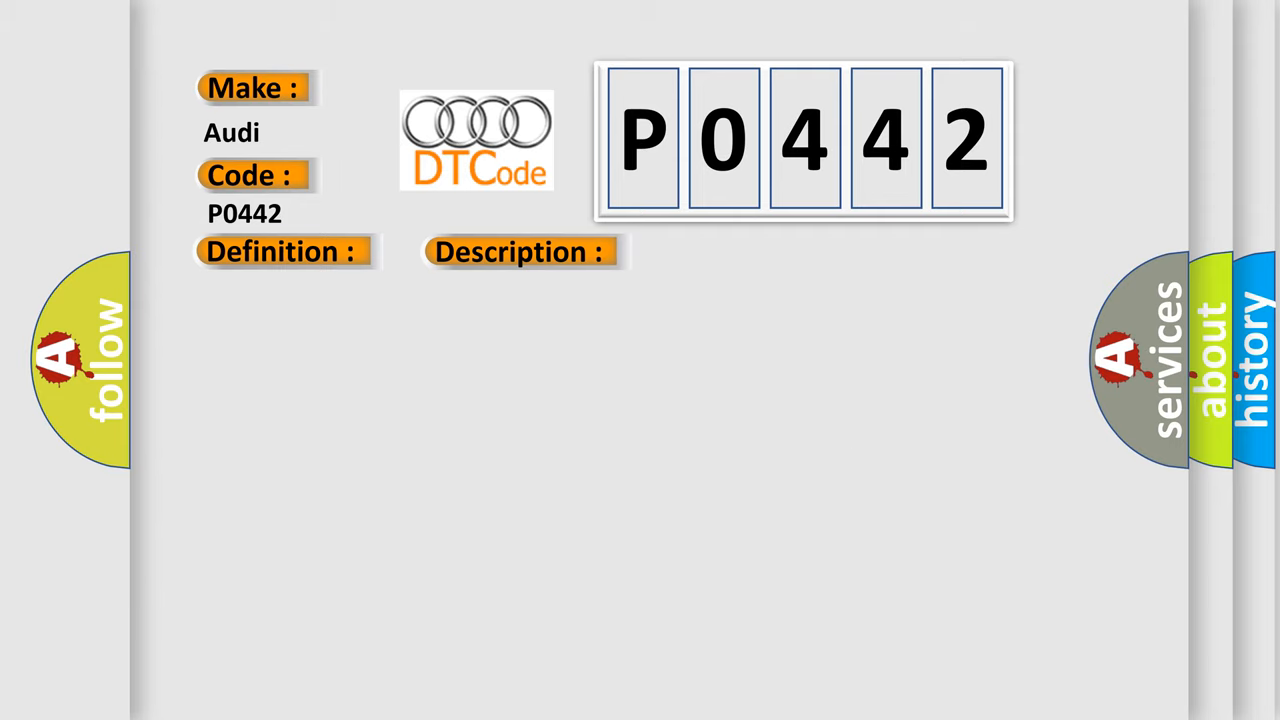
click(734, 251)
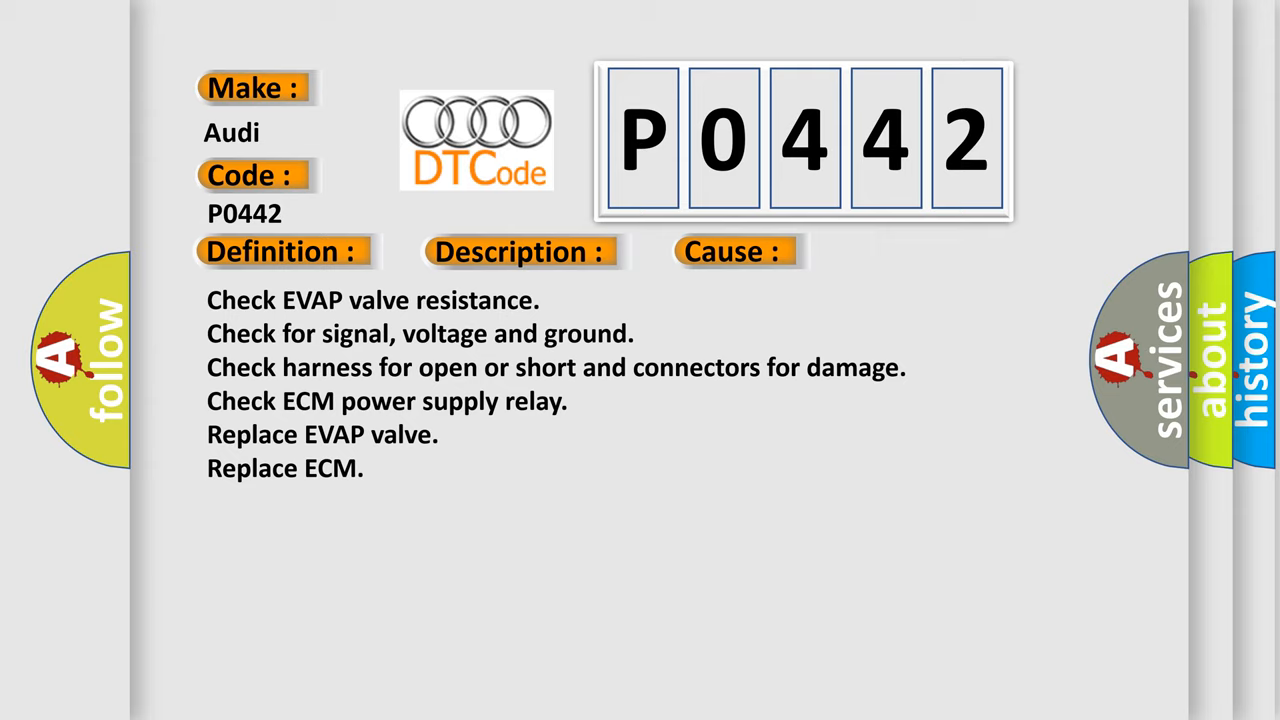